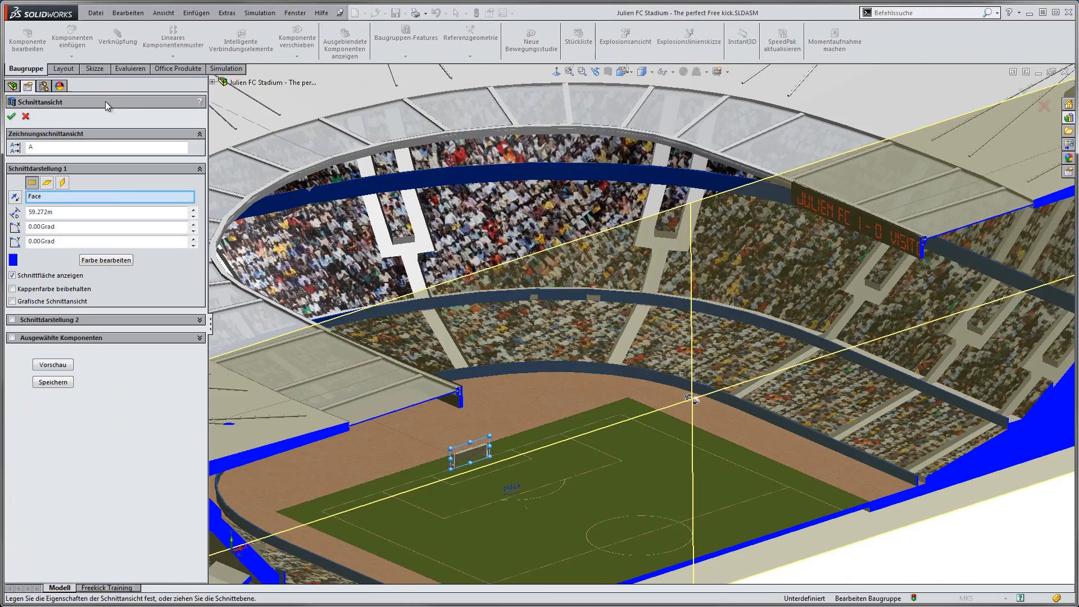
# Confirm the stadium section cut and switch to the Freekick Training motion study.
pyautogui.click(26, 116)
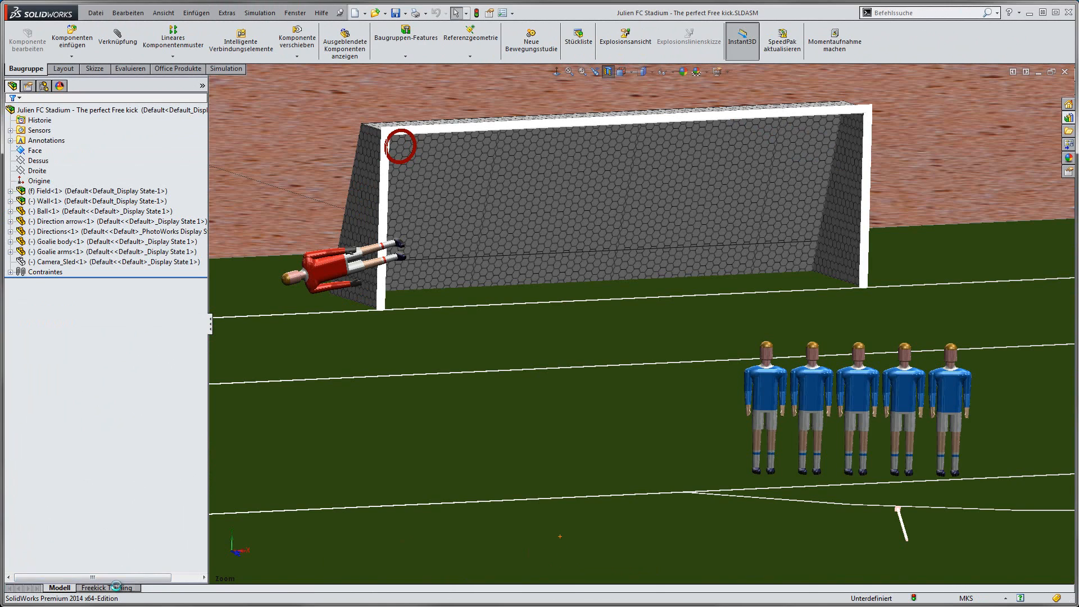
pyautogui.click(104, 587)
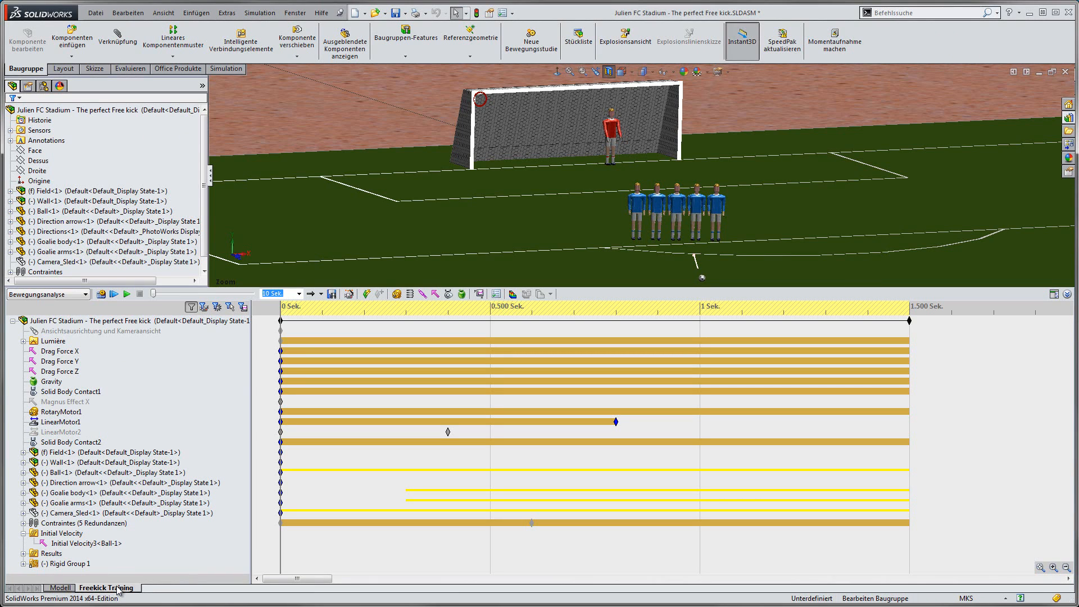
pyautogui.click(58, 351)
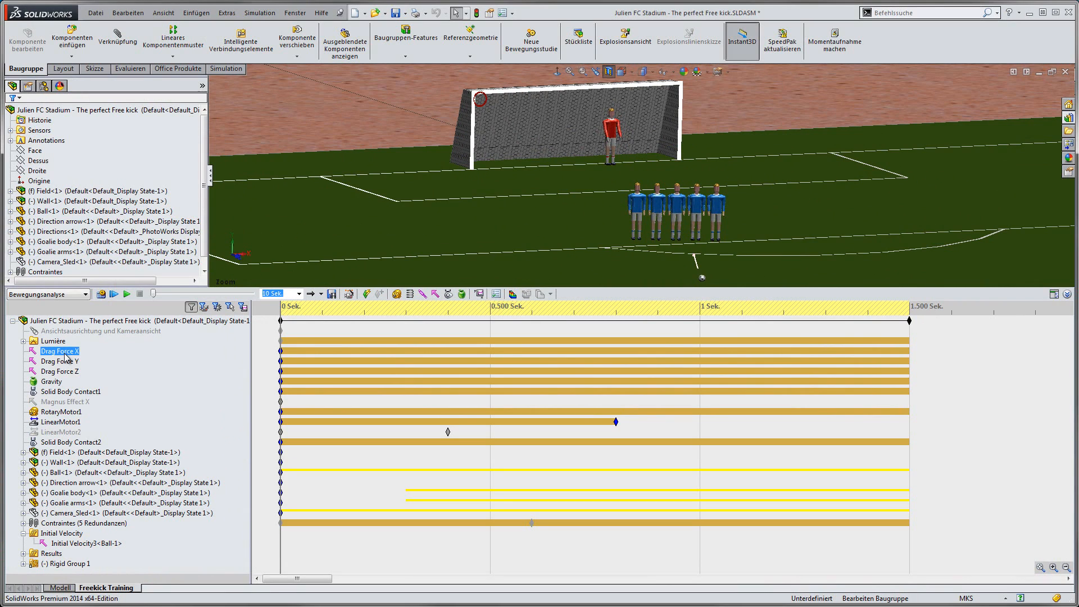
pyautogui.doubleClick(59, 351)
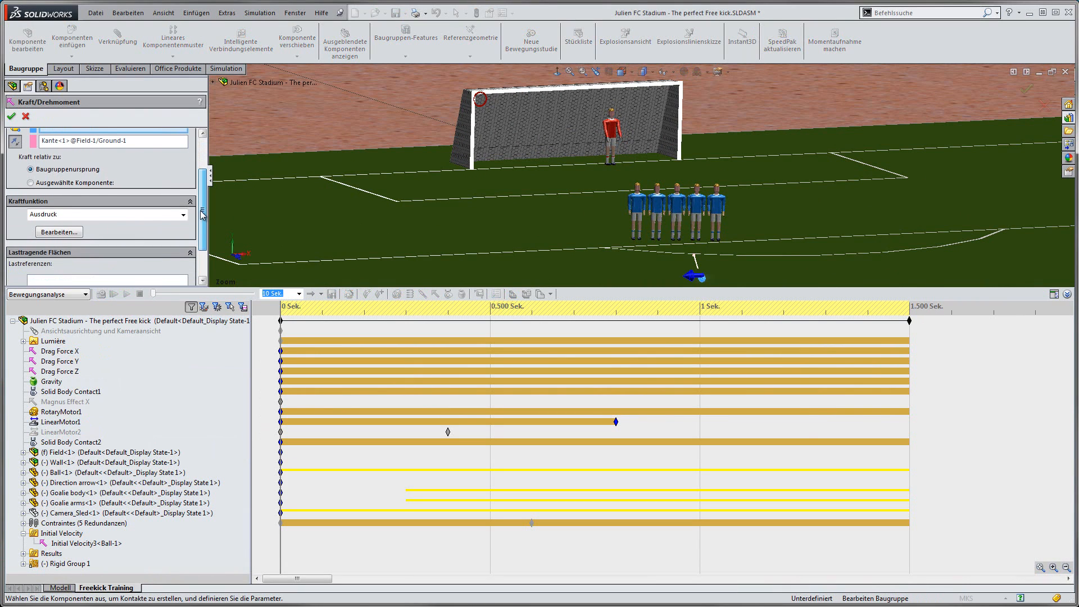
pyautogui.click(59, 232)
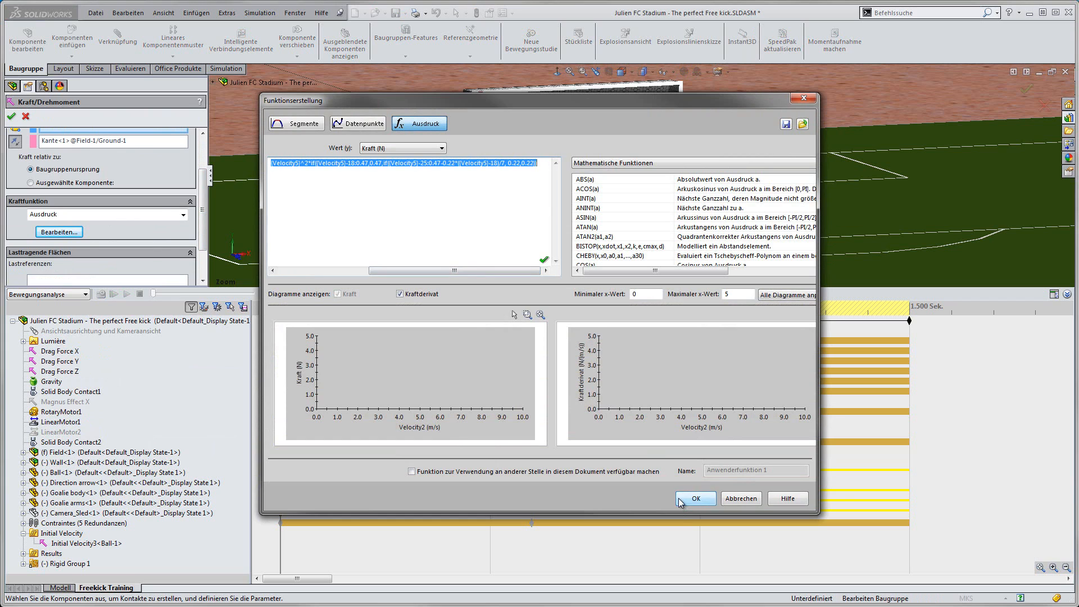
pyautogui.click(695, 498)
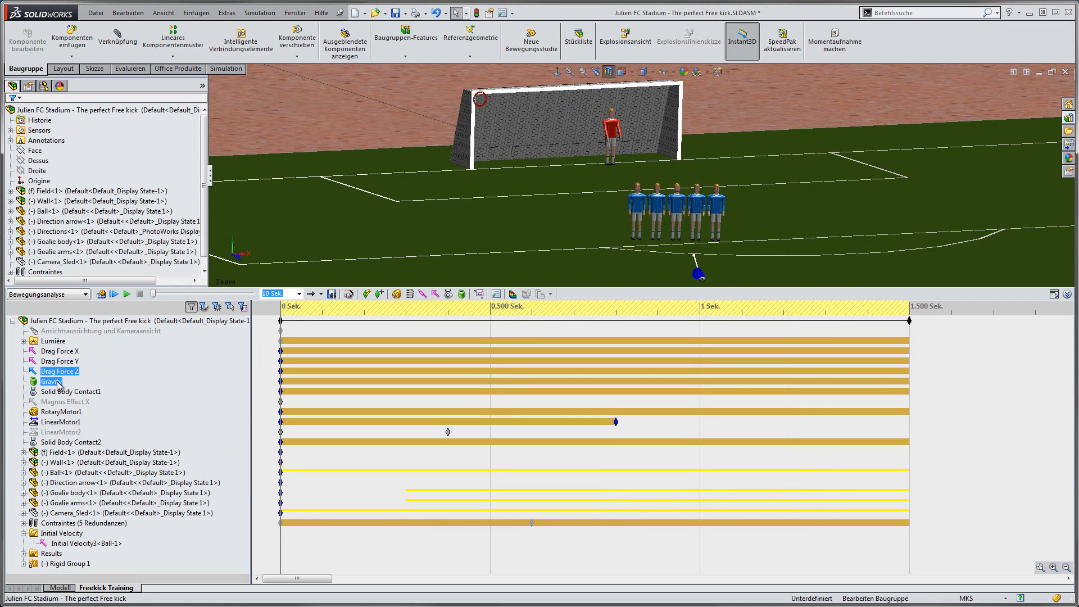
pyautogui.click(72, 391)
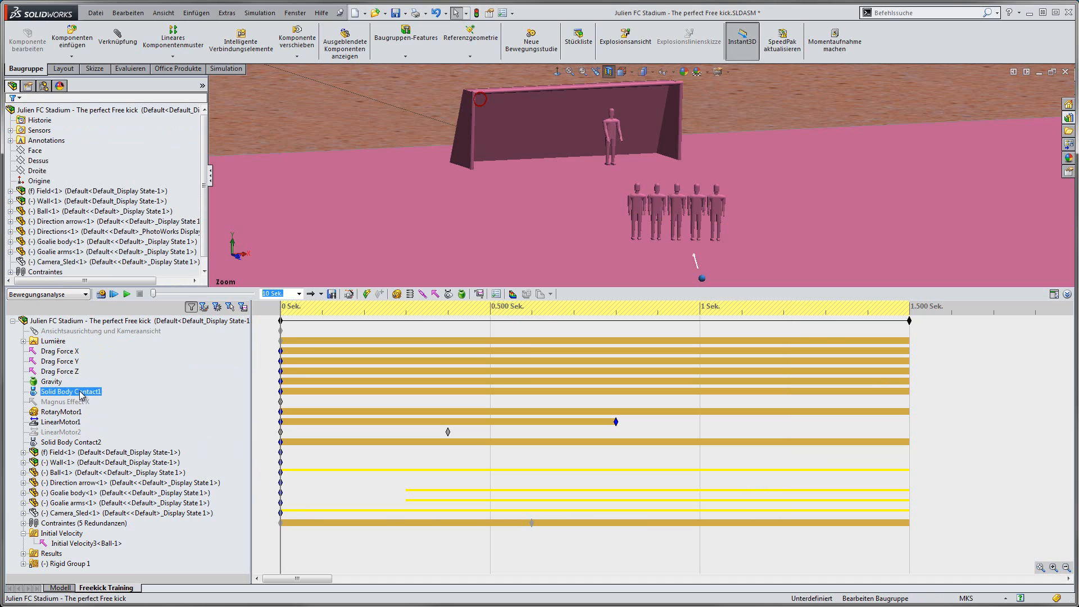
pyautogui.click(62, 412)
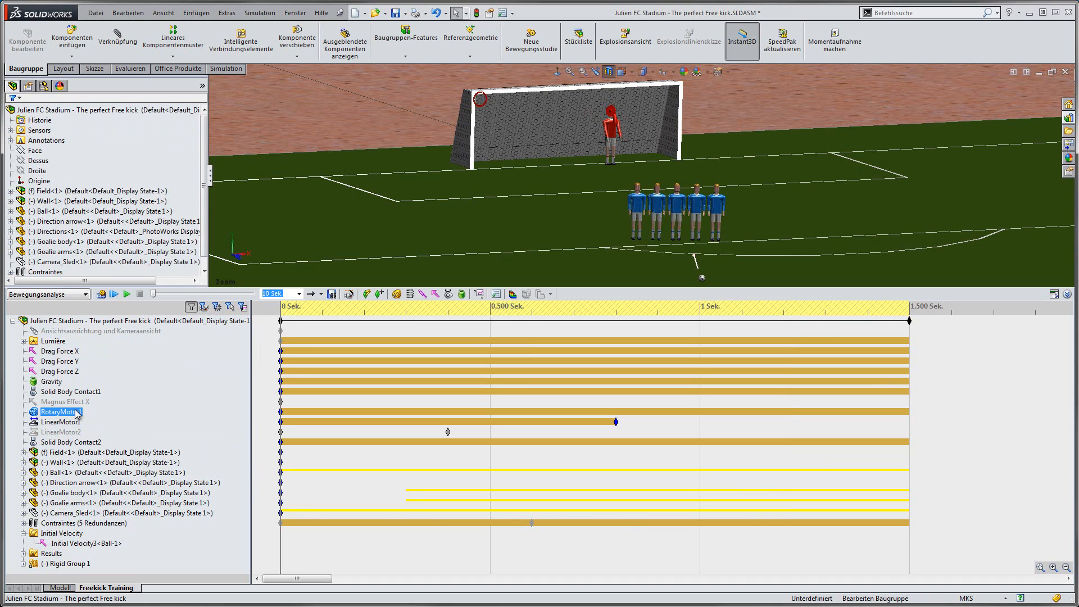
pyautogui.click(62, 422)
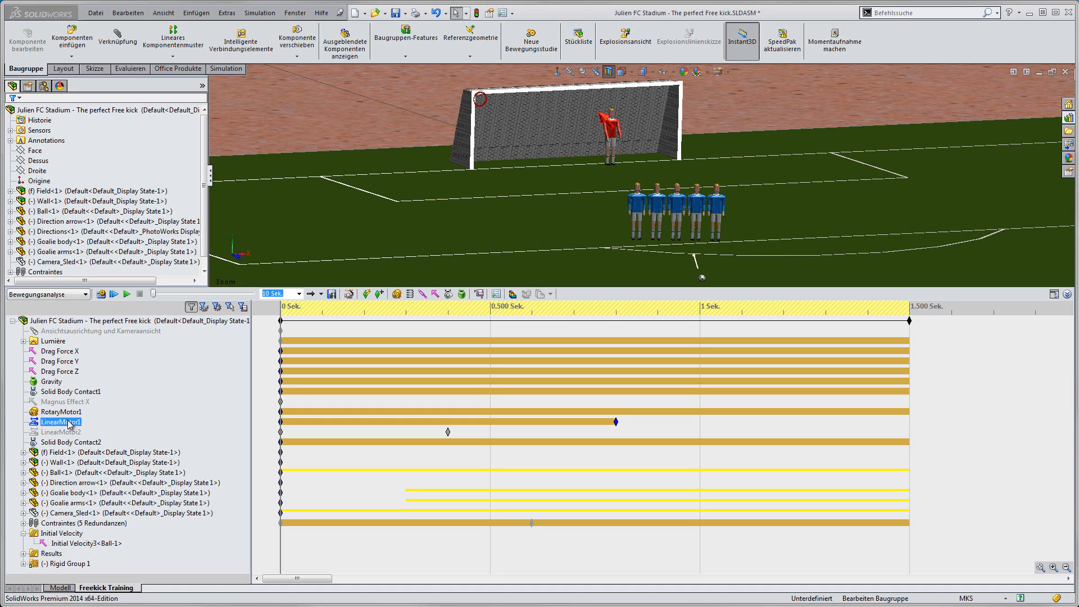
# Review the ball's 28.3 m/s initial velocity and its 3DSketch1 direction unchanged, then start the rebuild.
pyautogui.rightClick(81, 543)
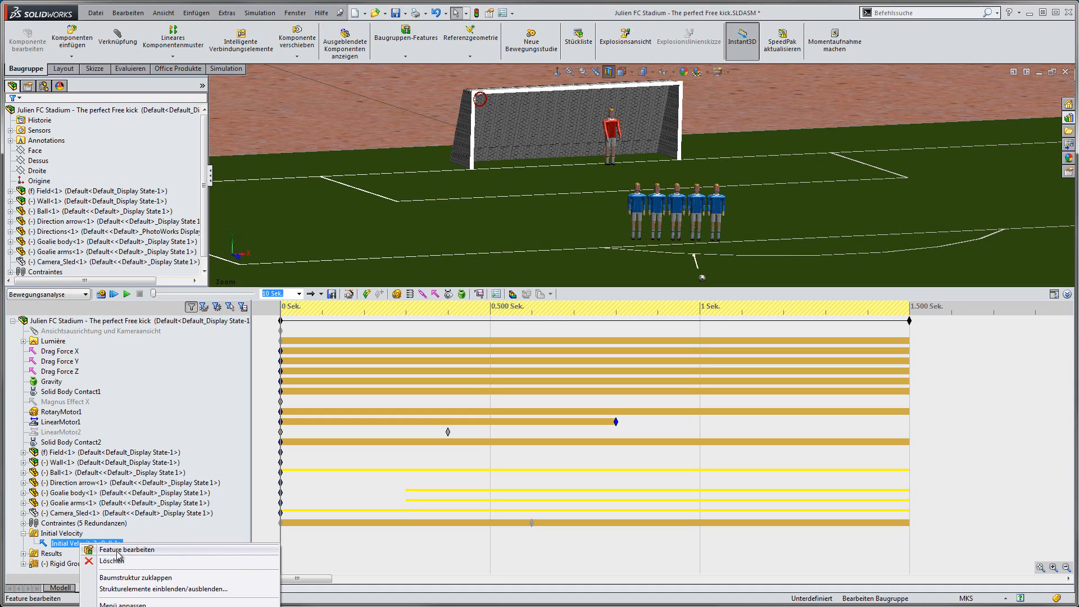
pyautogui.click(126, 550)
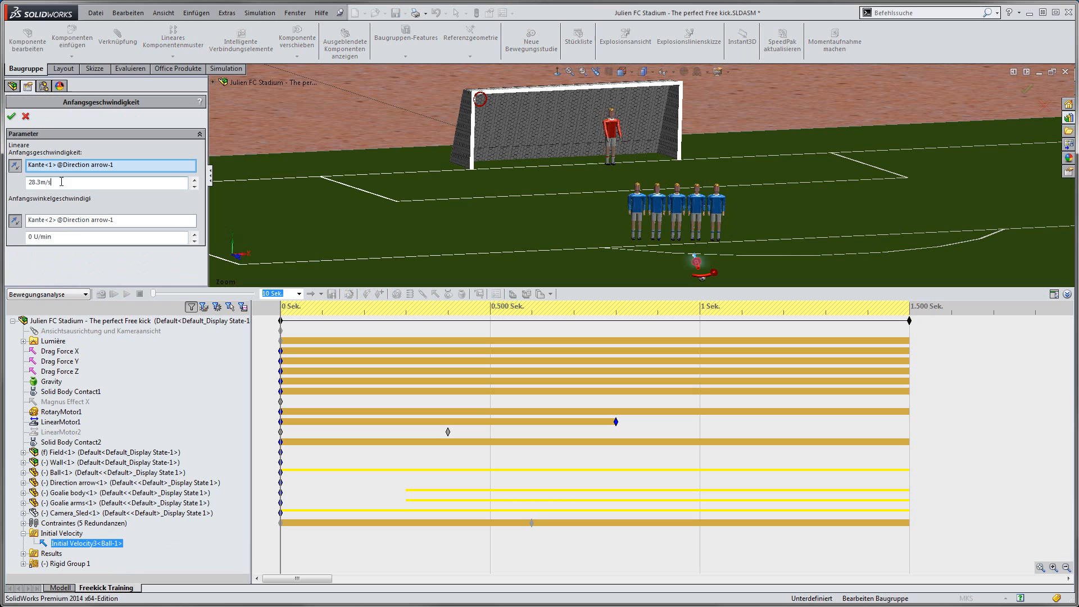
pyautogui.click(11, 117)
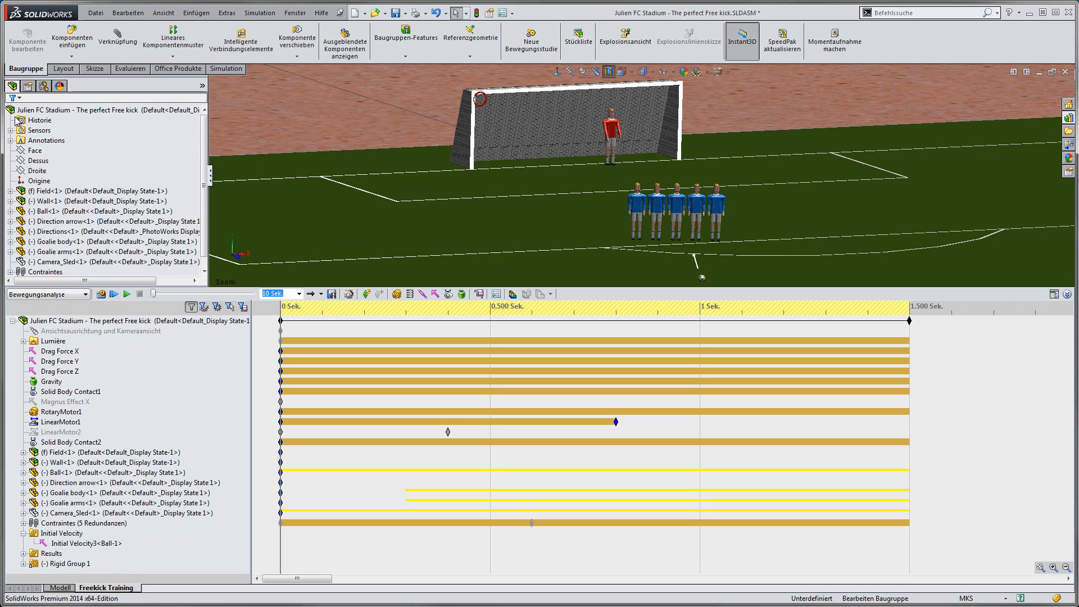
pyautogui.click(49, 250)
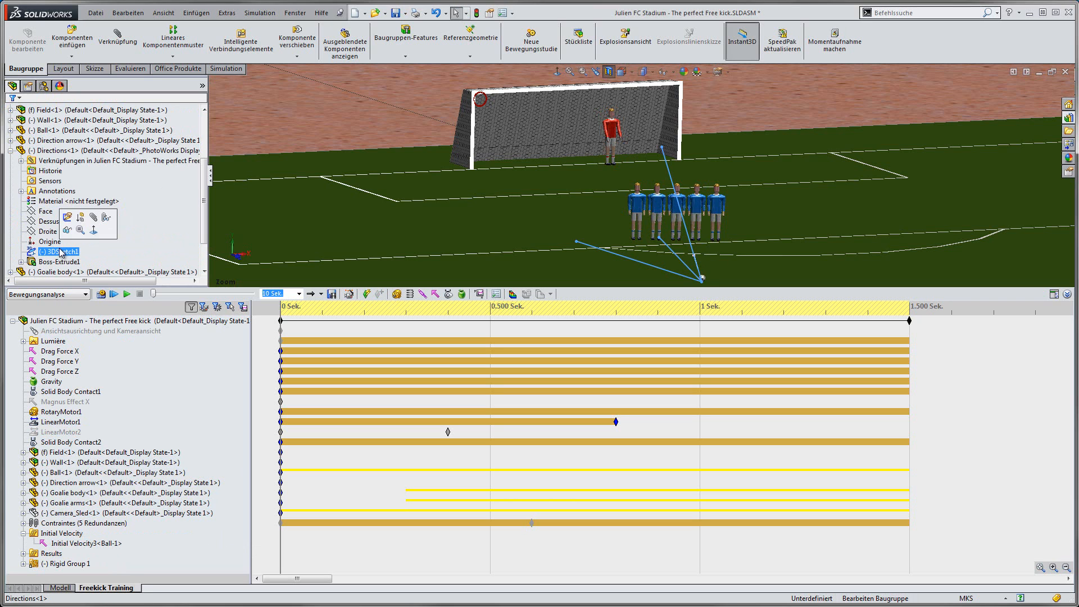
pyautogui.moveTo(506, 246)
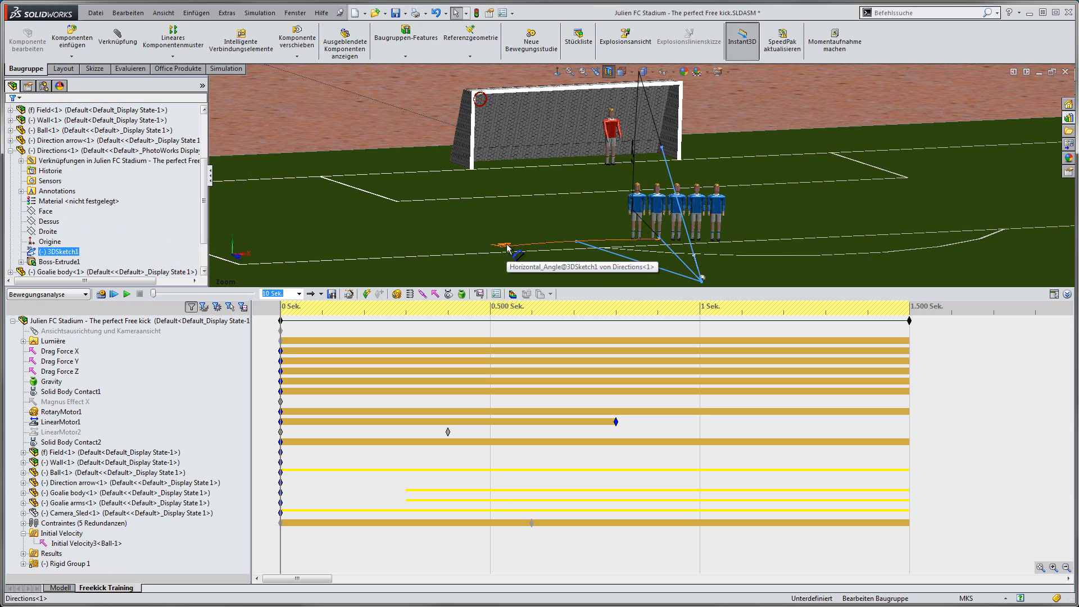
pyautogui.moveTo(632, 157)
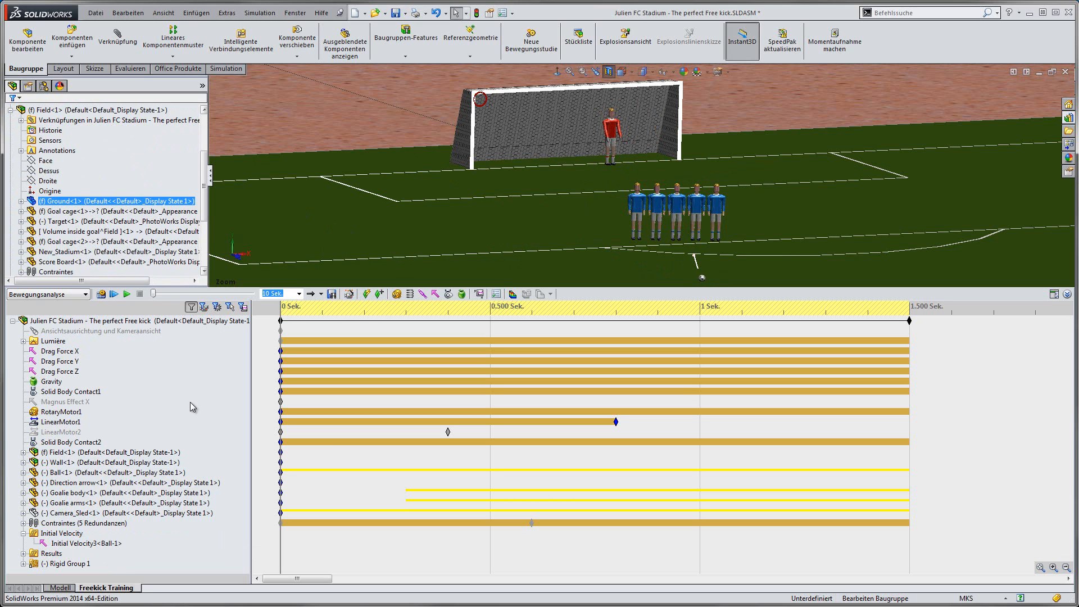
pyautogui.click(100, 330)
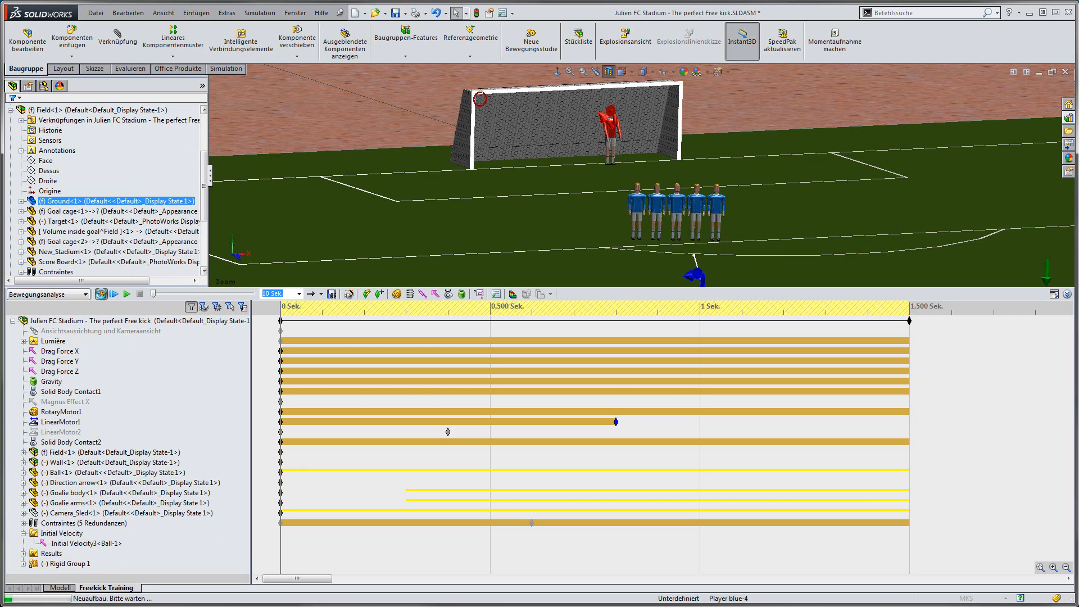
# Recalculate the free-kick study and play back the computed animation.
pyautogui.click(101, 294)
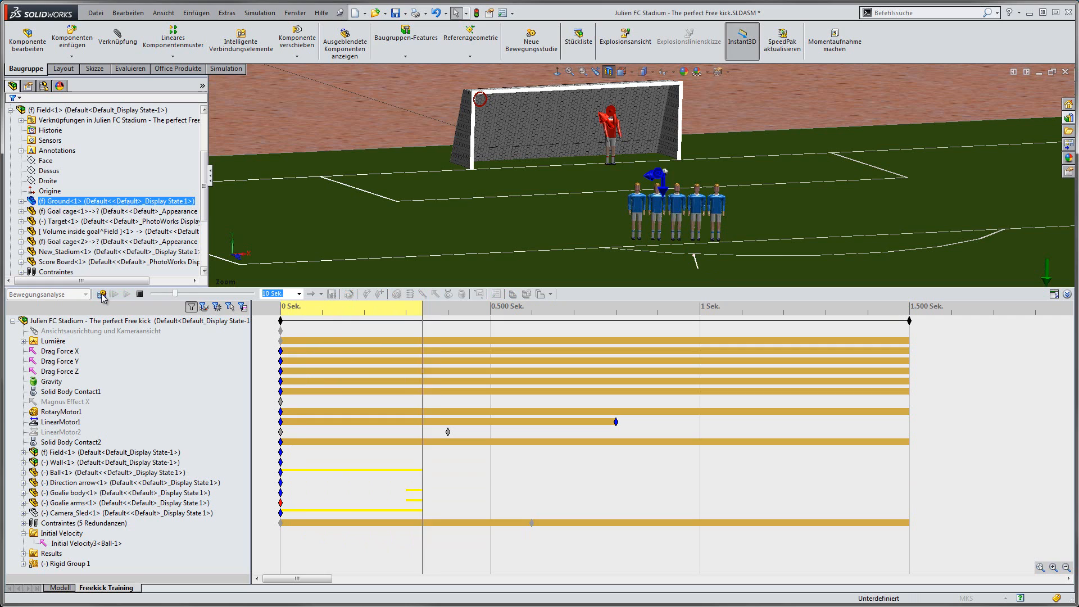
pyautogui.click(114, 294)
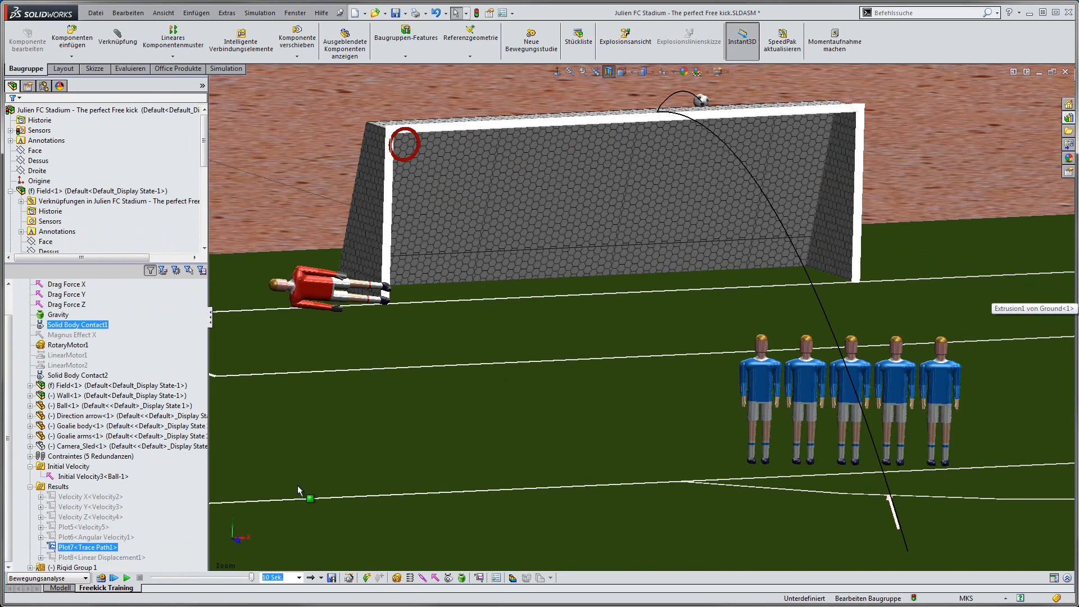
pyautogui.click(127, 578)
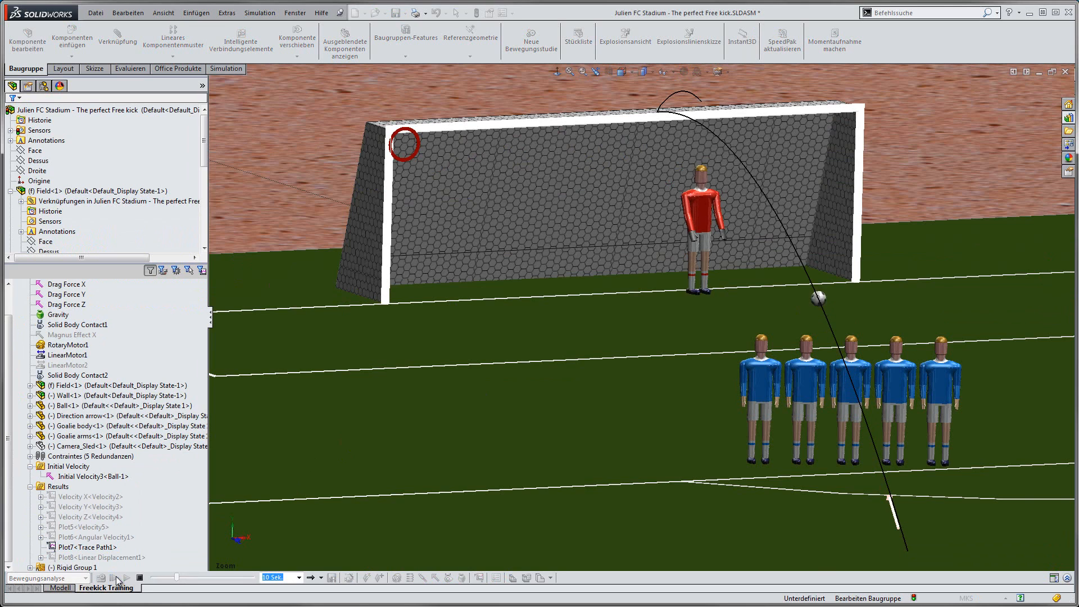
pyautogui.click(116, 578)
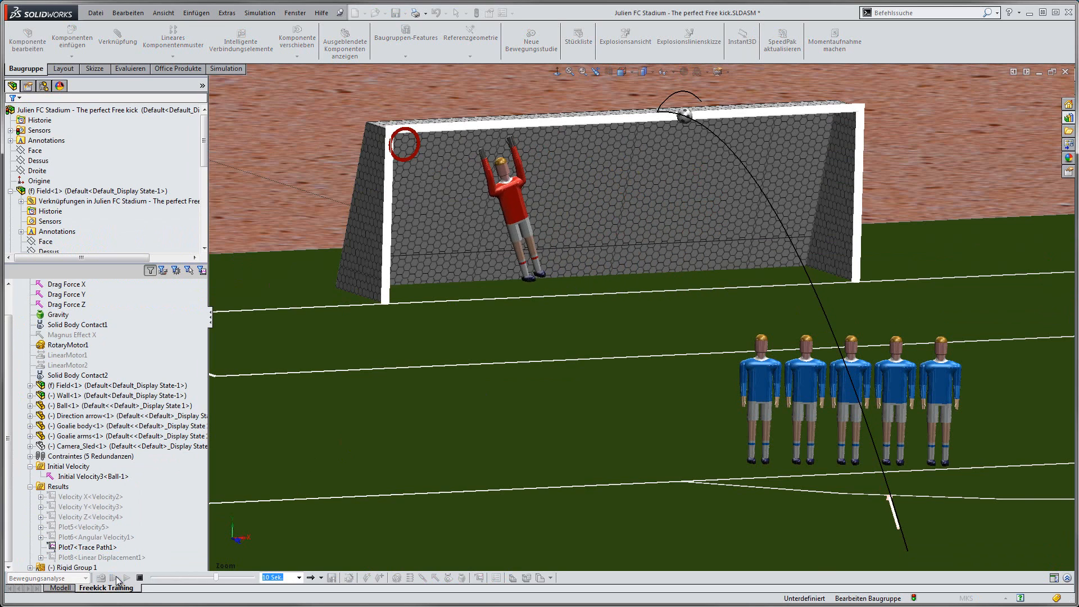
pyautogui.click(116, 578)
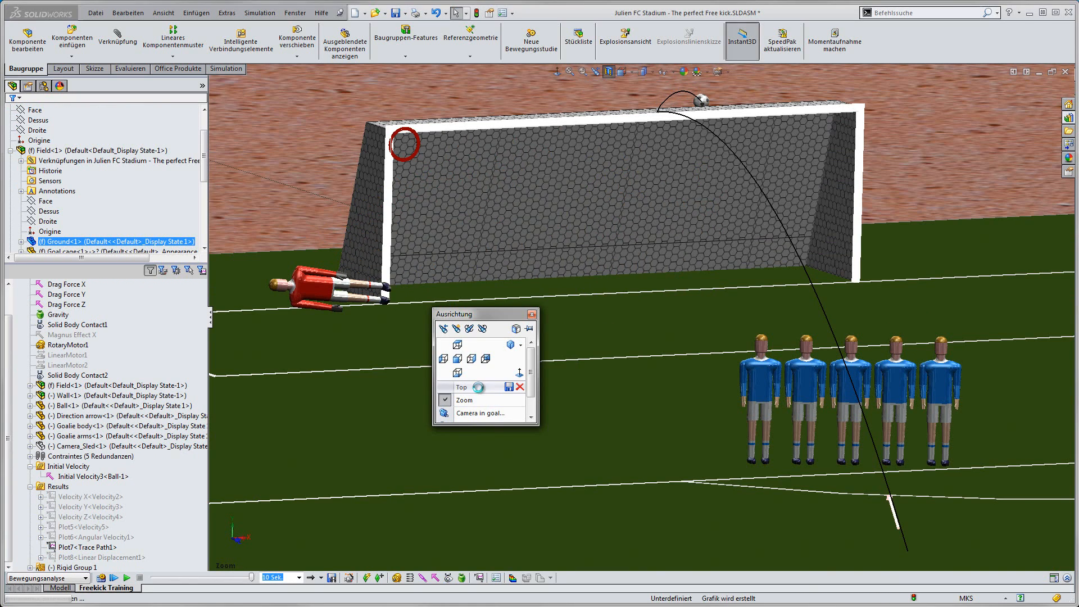
# View the pitch from the top and review the ball's Plot5 velocity-over-time plot.
pyautogui.click(462, 385)
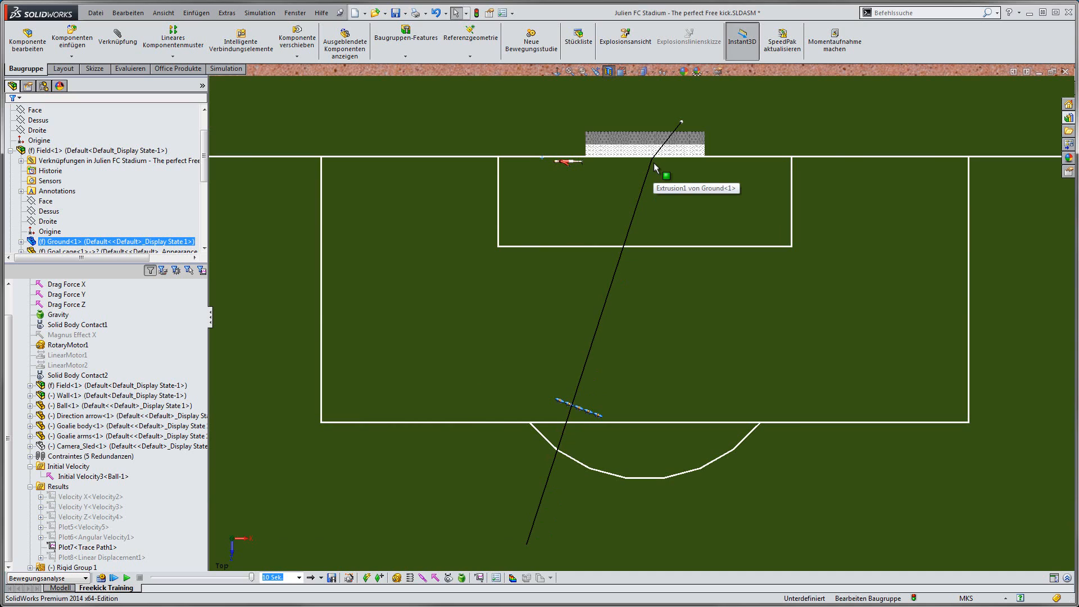
pyautogui.rightClick(76, 526)
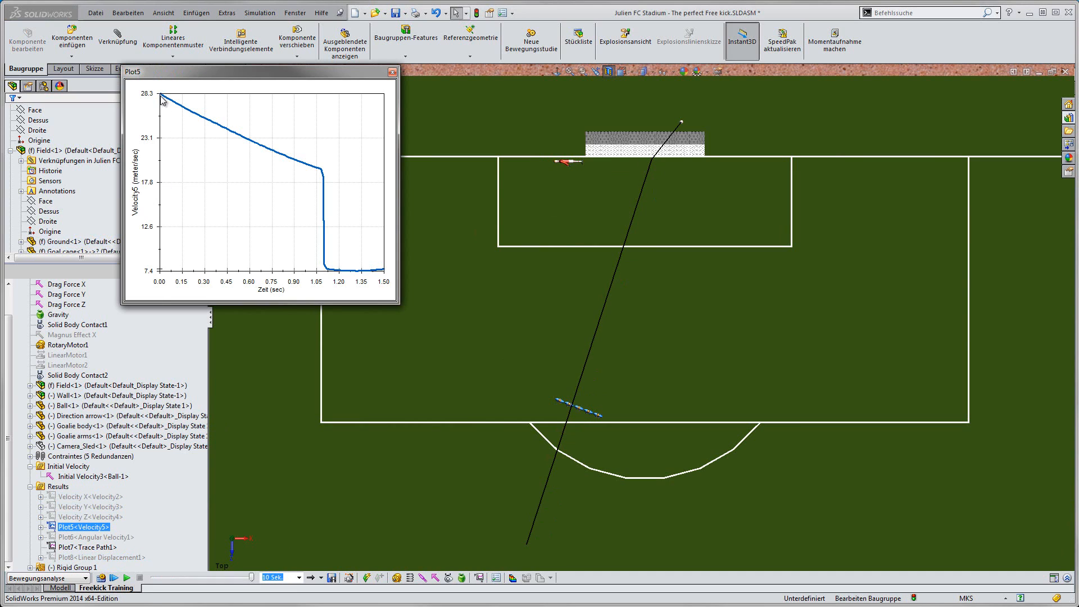
pyautogui.moveTo(321, 172)
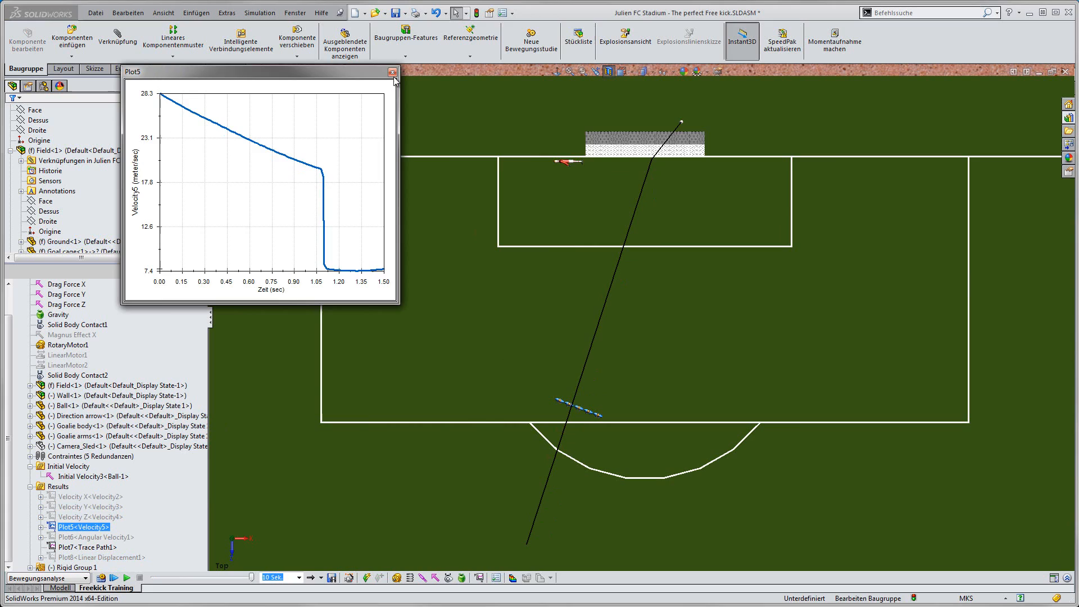
pyautogui.click(394, 72)
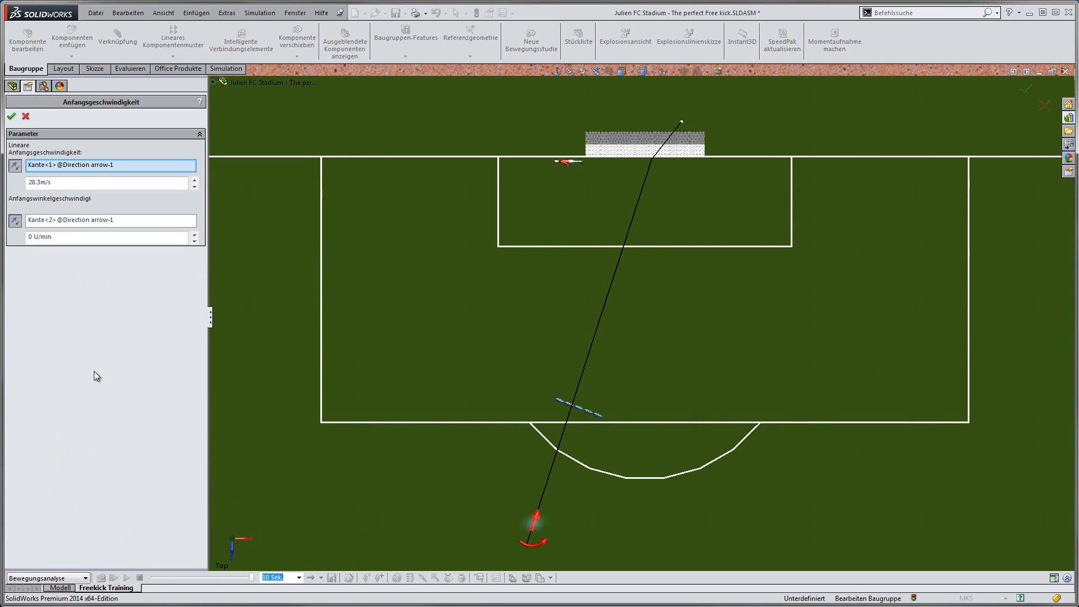
# Give the ball 500 rpm initial spin and confirm the Magnus Effect X force expression.
pyautogui.write('500')
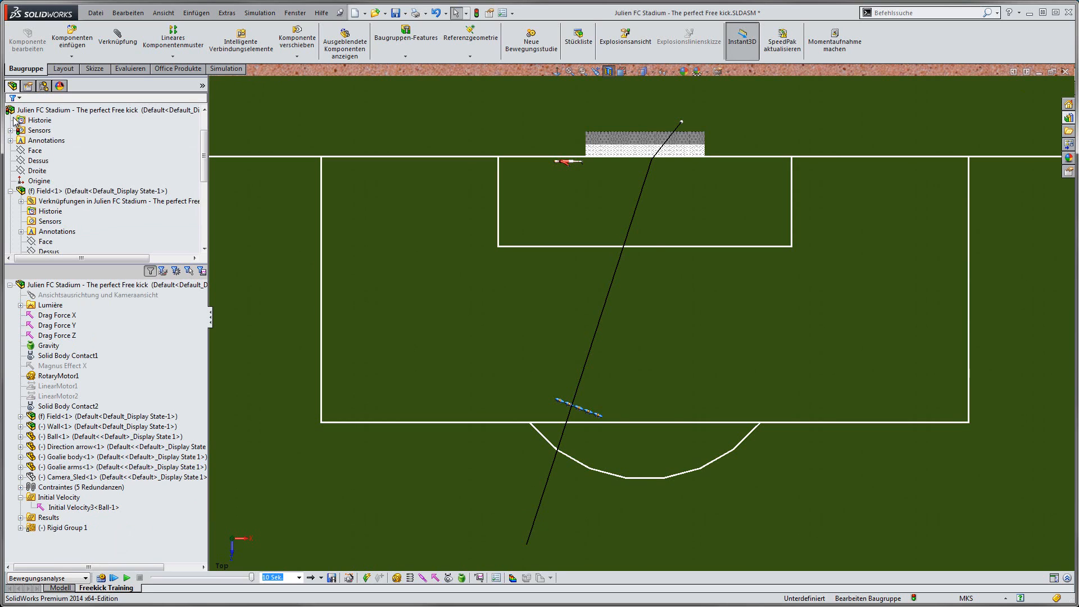
pyautogui.rightClick(63, 366)
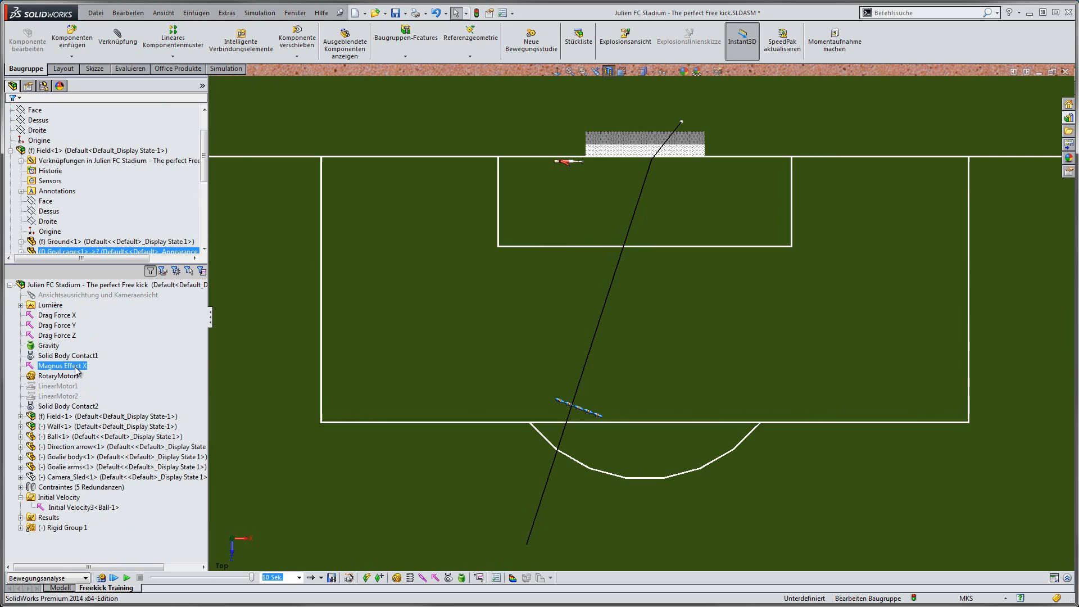
pyautogui.doubleClick(62, 365)
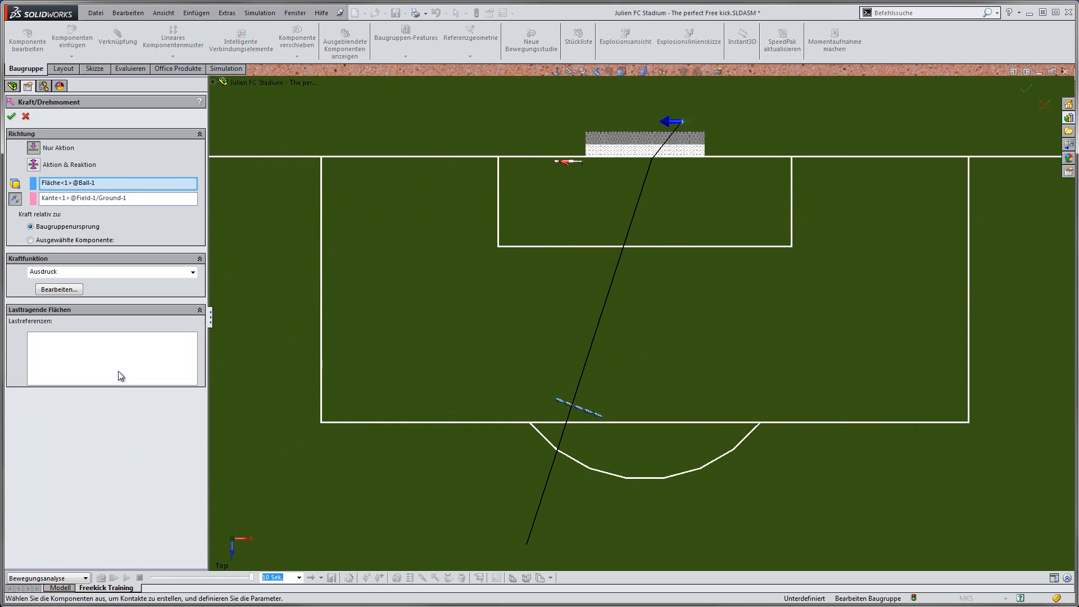
pyautogui.click(60, 288)
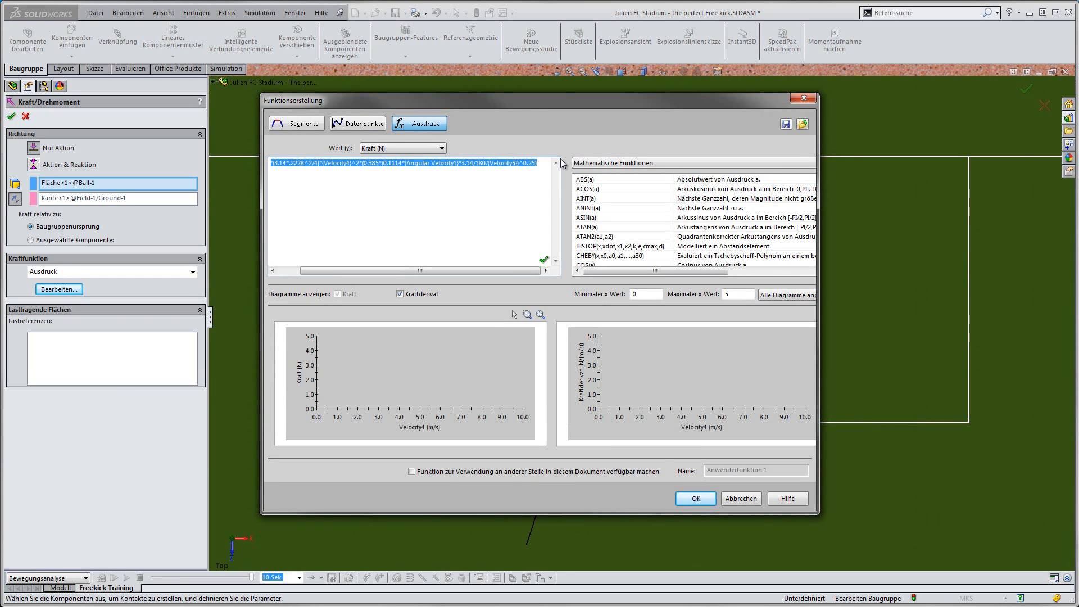
pyautogui.click(695, 498)
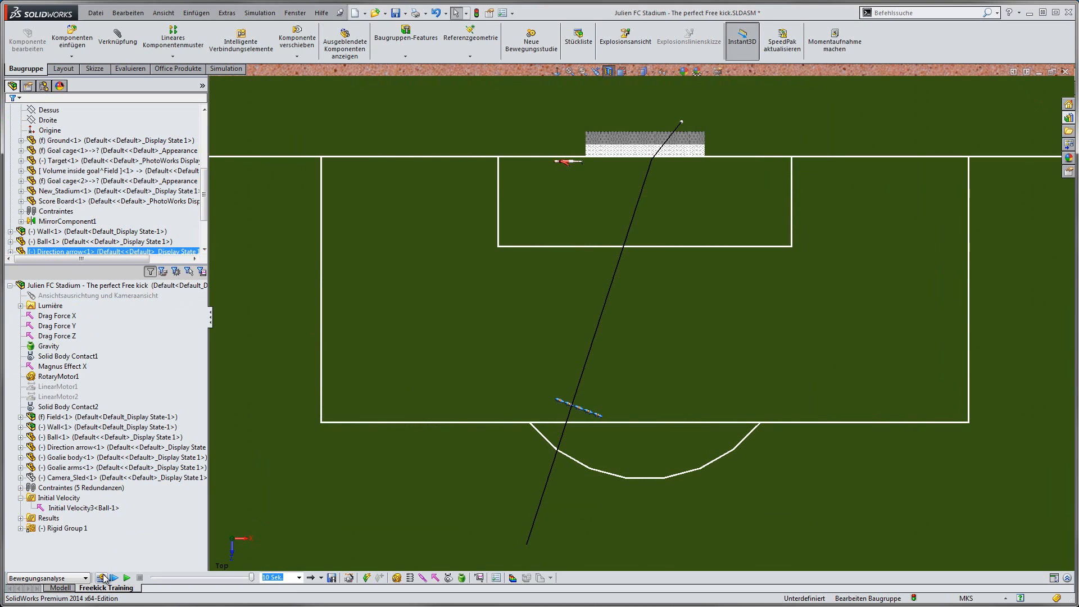
# Recalculate with spin and play the kick so the ball curls down toward the goal.
pyautogui.click(102, 578)
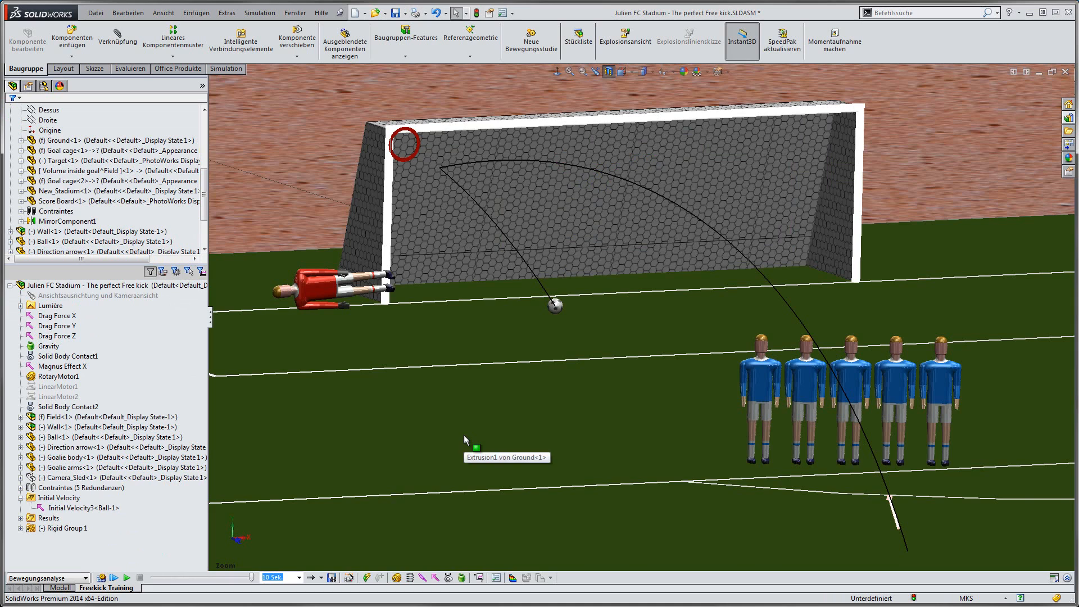
pyautogui.click(126, 577)
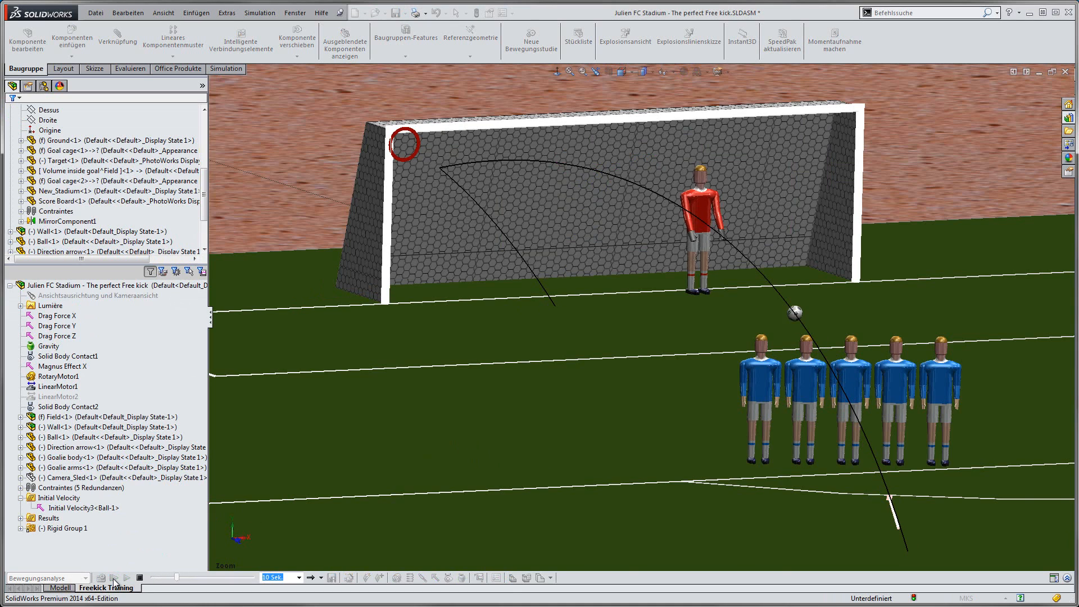
pyautogui.click(127, 578)
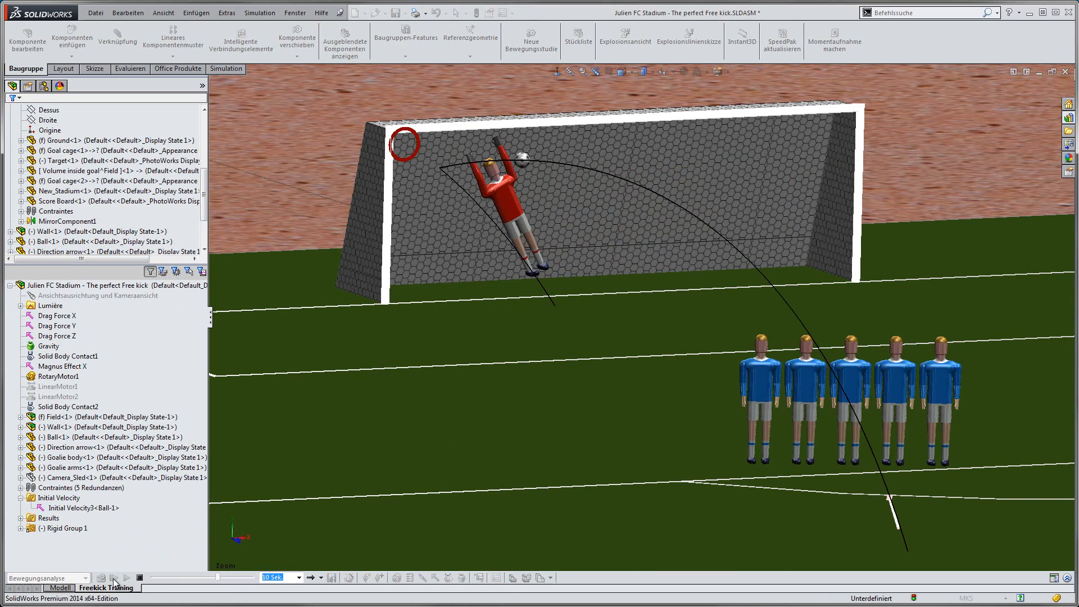
pyautogui.click(127, 578)
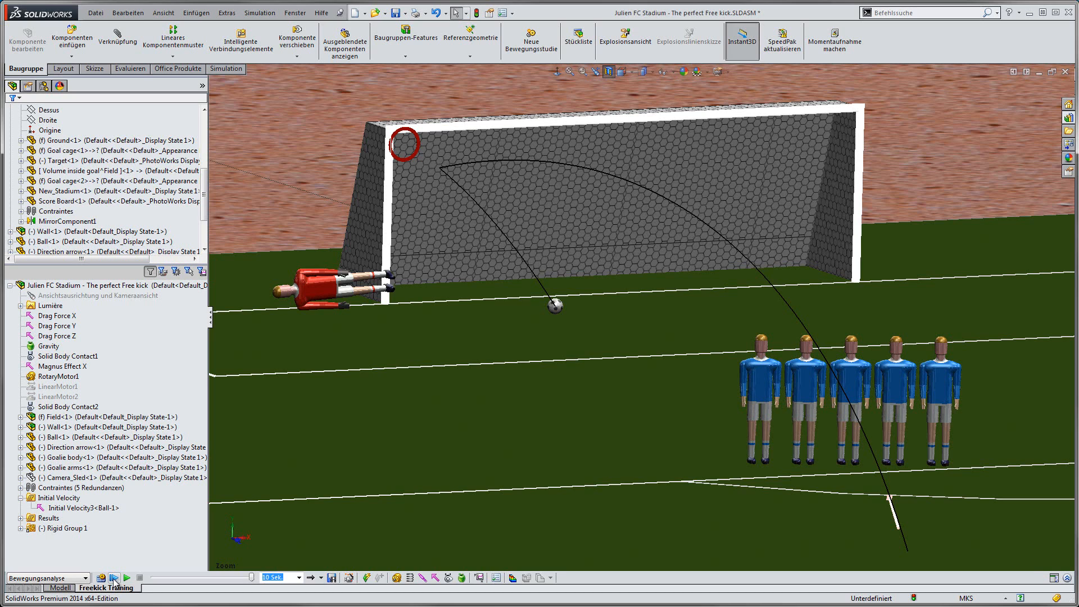
# Change the initial spin to 800 rpm, recalculate and play the kick into the upper-left target.
pyautogui.rightClick(81, 511)
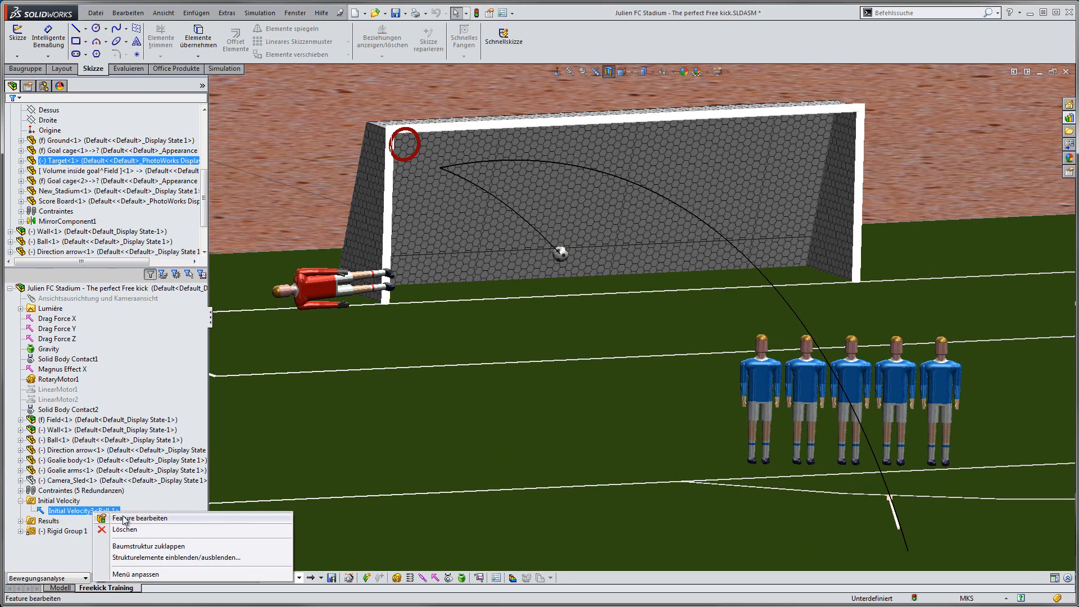
pyautogui.click(140, 517)
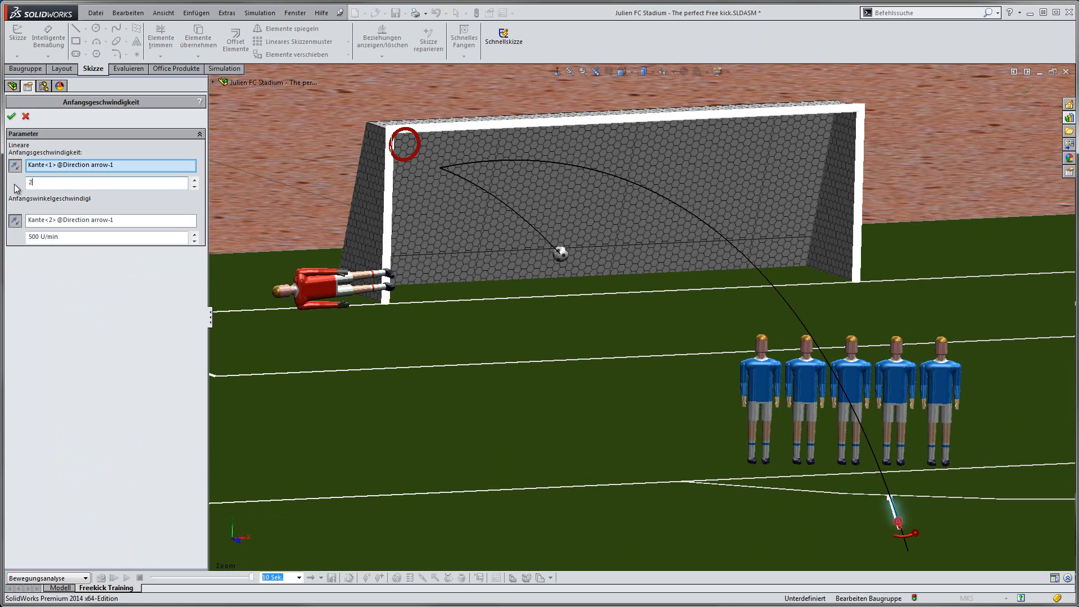
pyautogui.write('800')
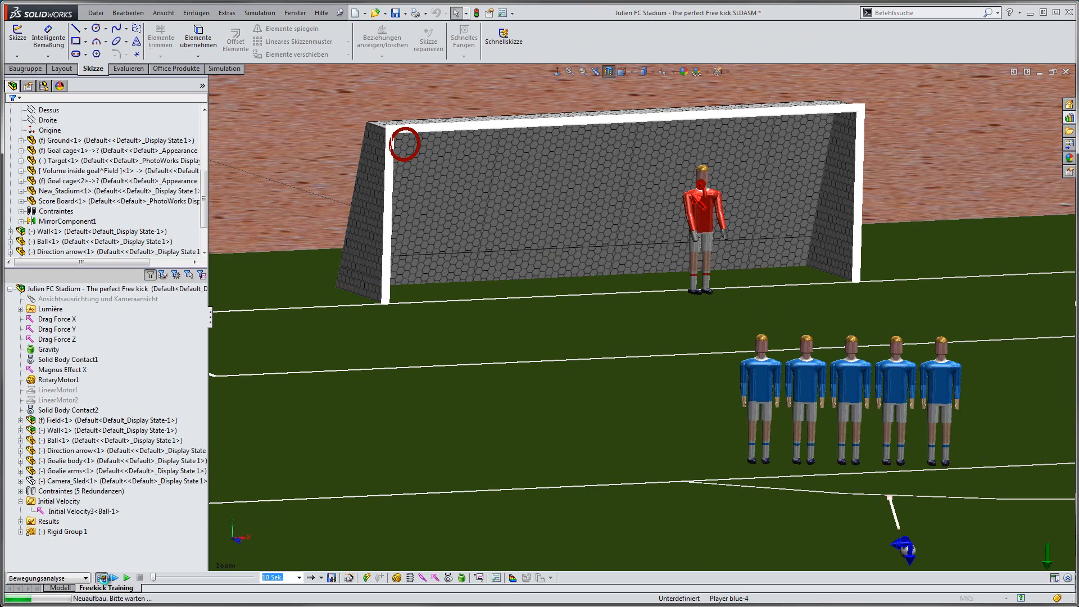
pyautogui.click(114, 578)
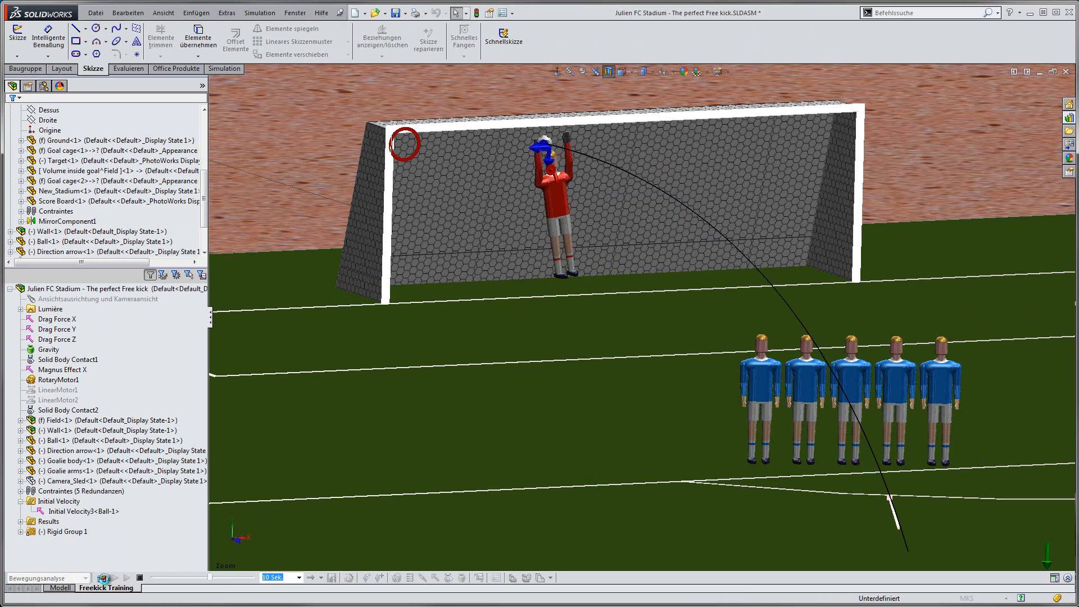
pyautogui.click(112, 578)
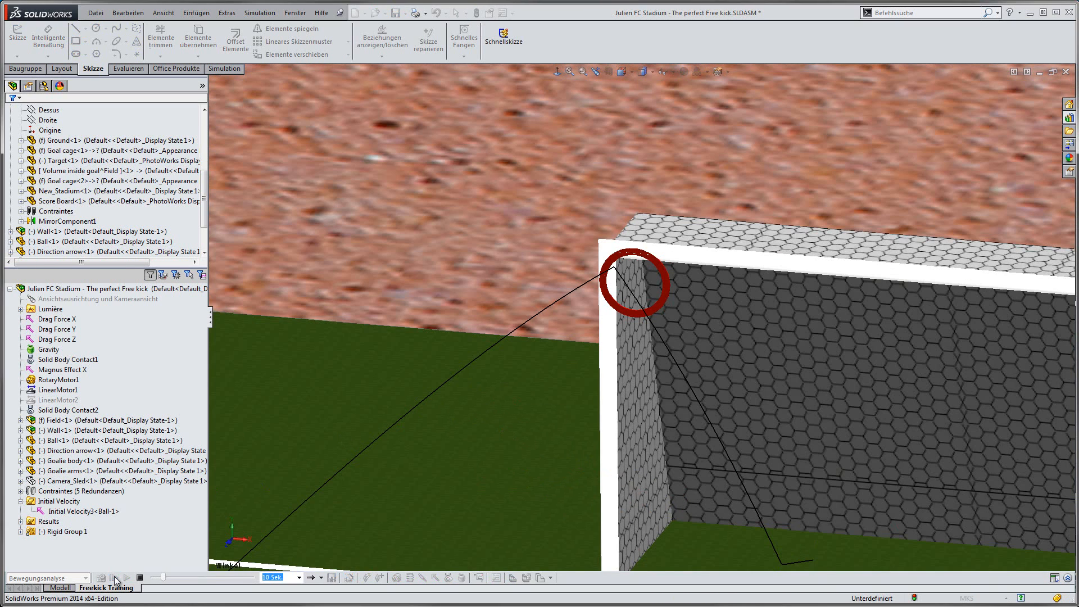
pyautogui.click(127, 577)
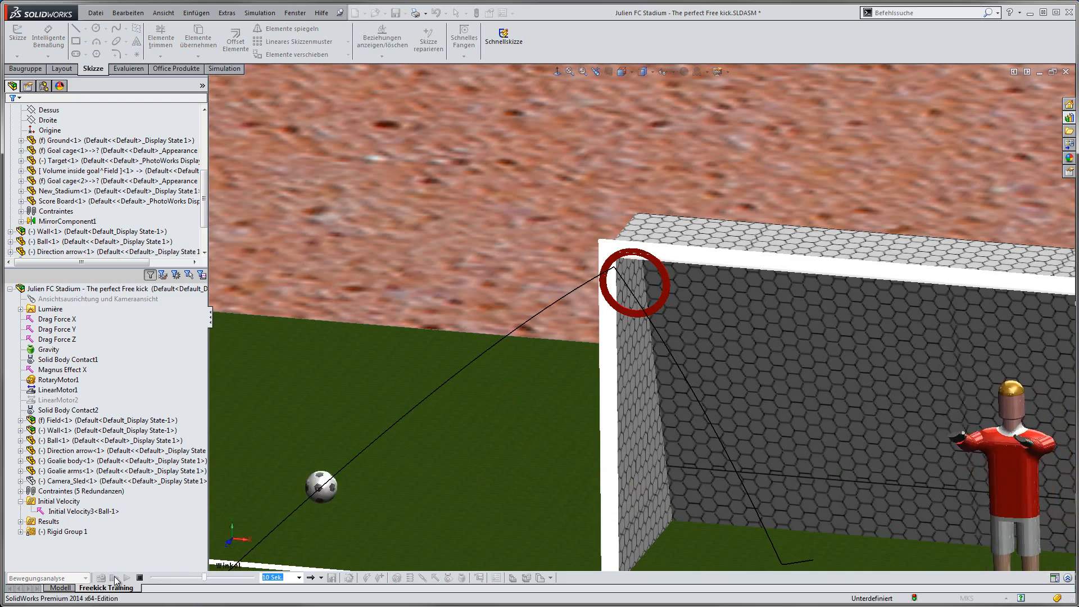
pyautogui.click(126, 576)
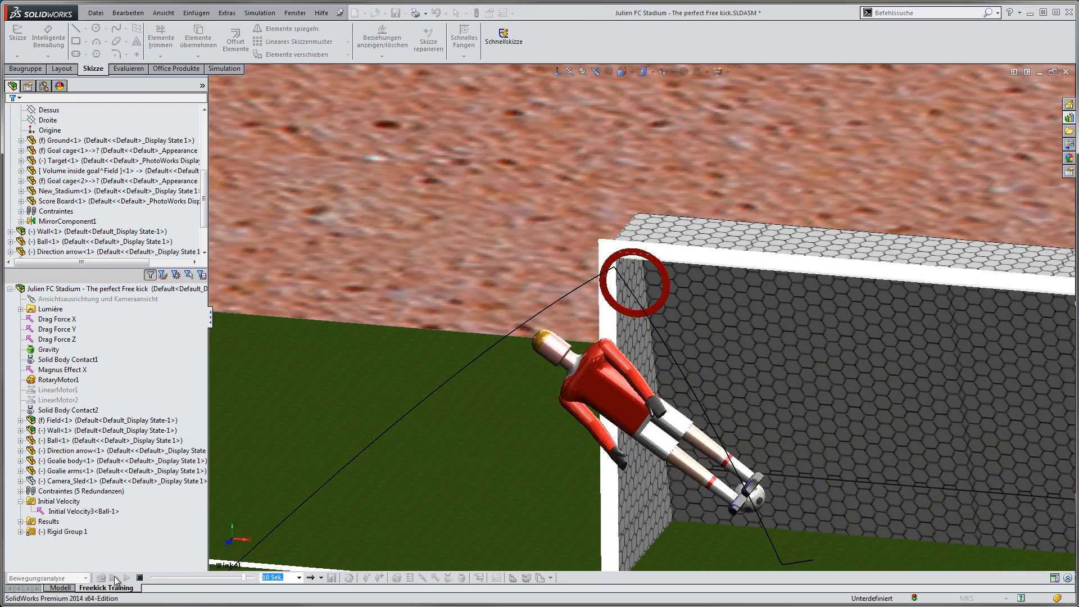